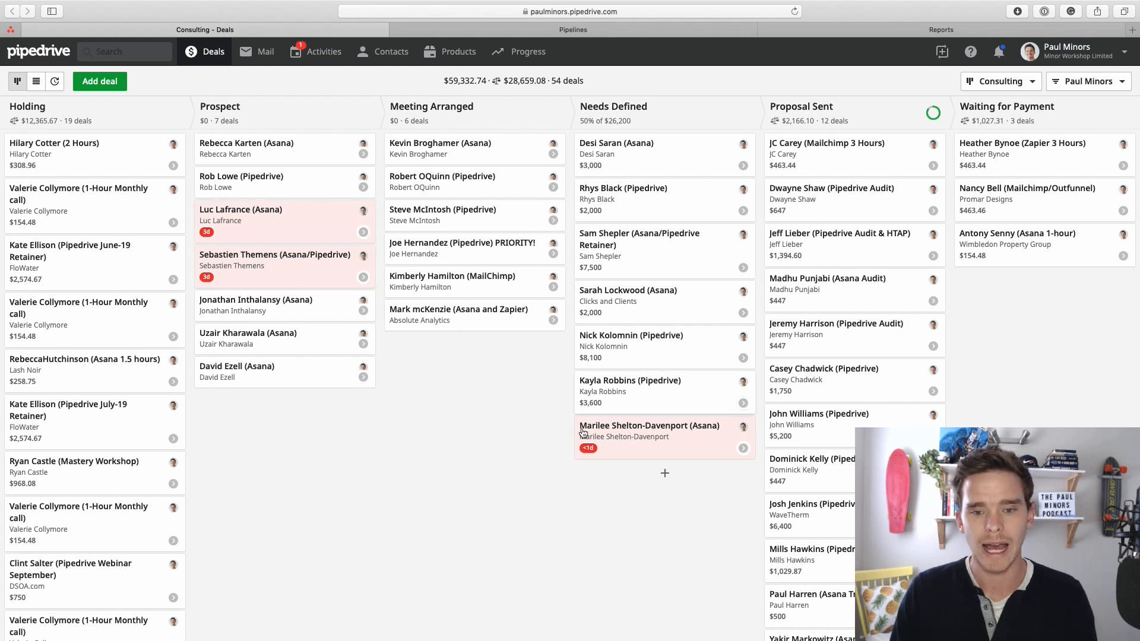
pyautogui.moveTo(621, 433)
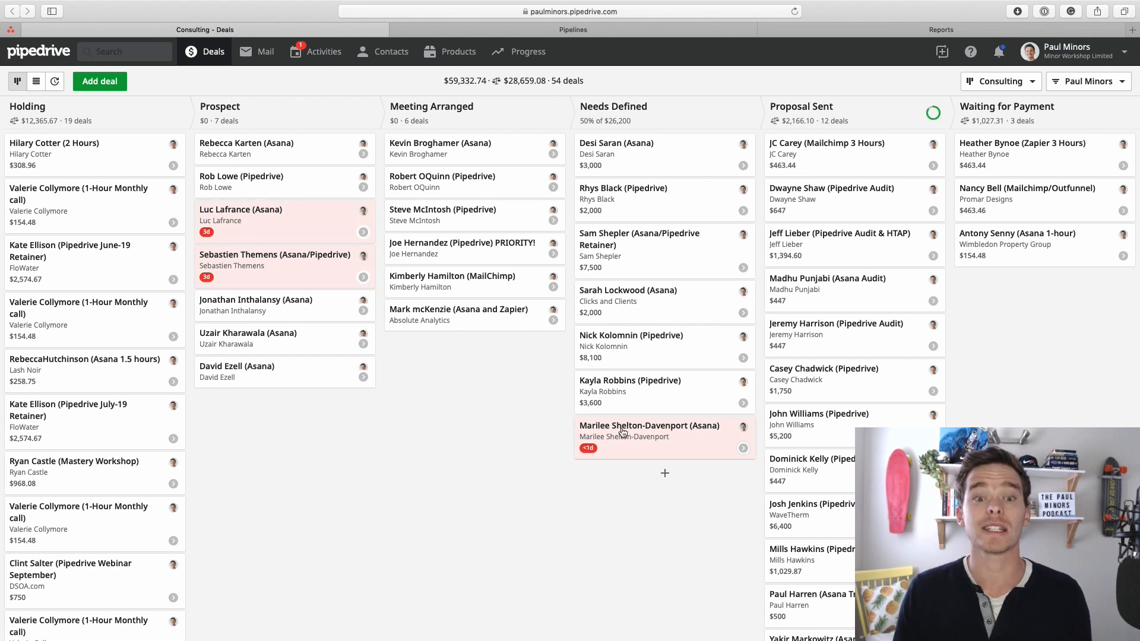
pyautogui.moveTo(588, 447)
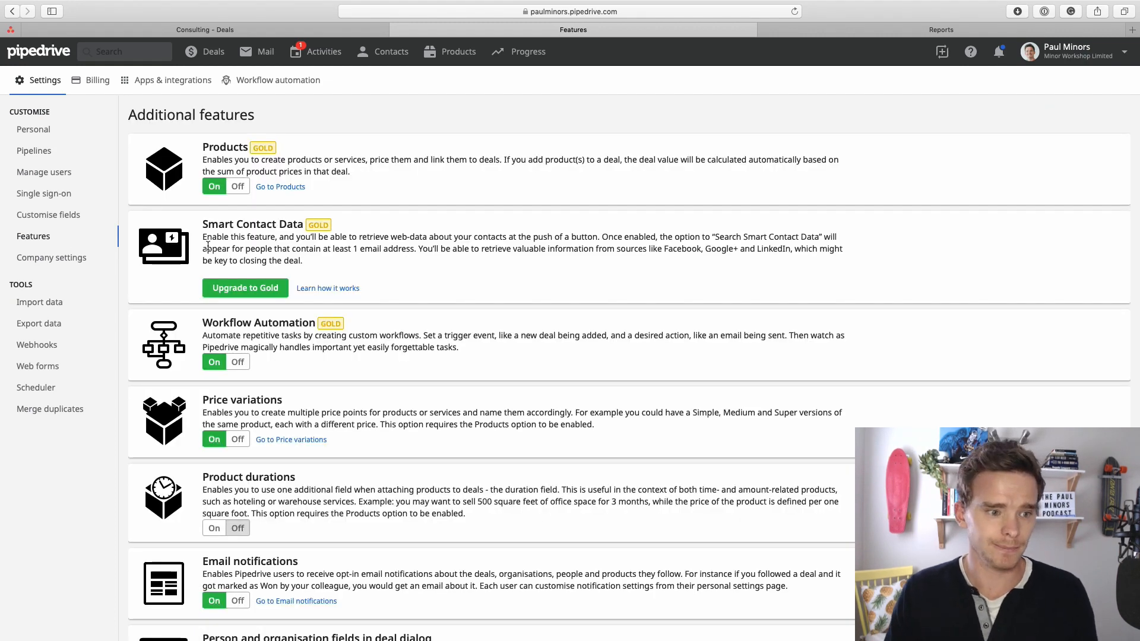
# Scroll the Additional features list down to the Deal "rotting" setting showing On.
pyautogui.scroll(-3)
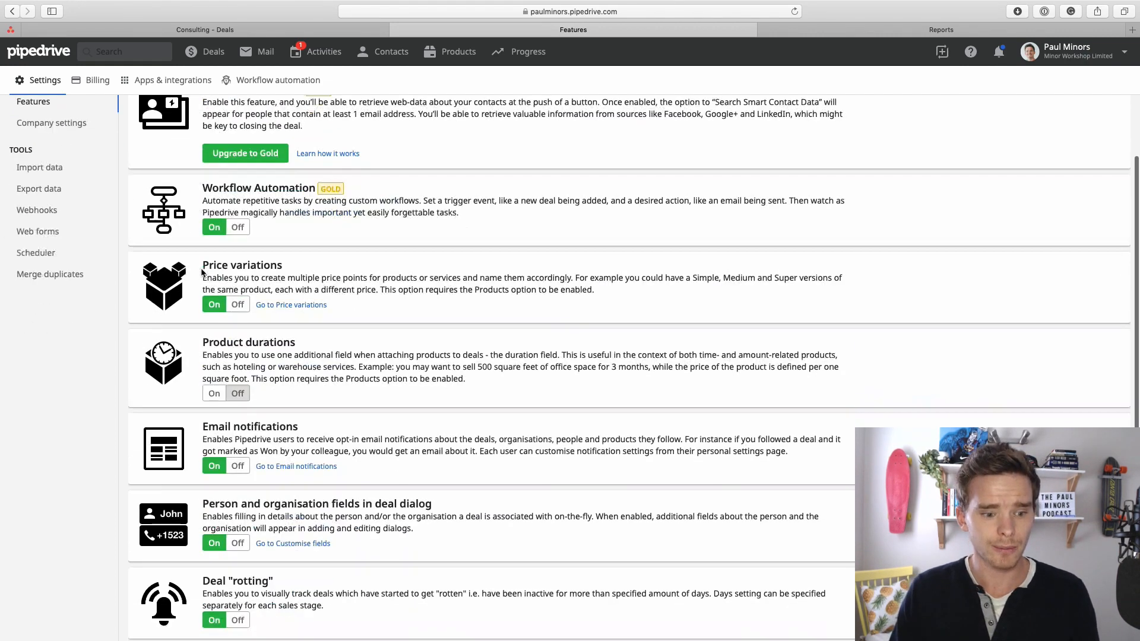
pyautogui.scroll(-3)
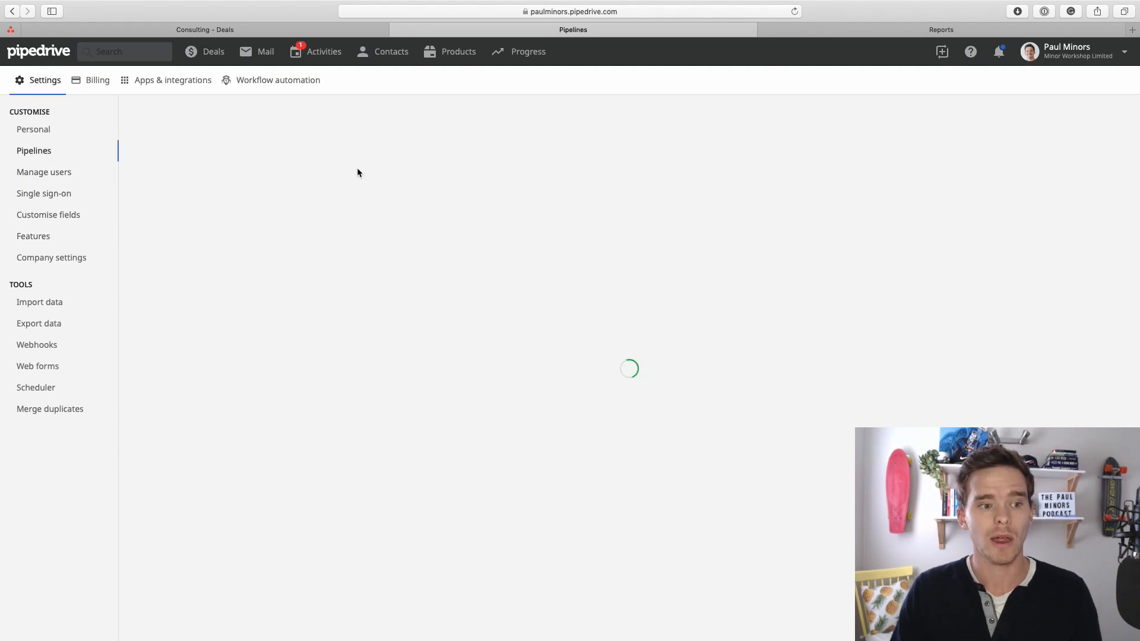
pyautogui.click(34, 151)
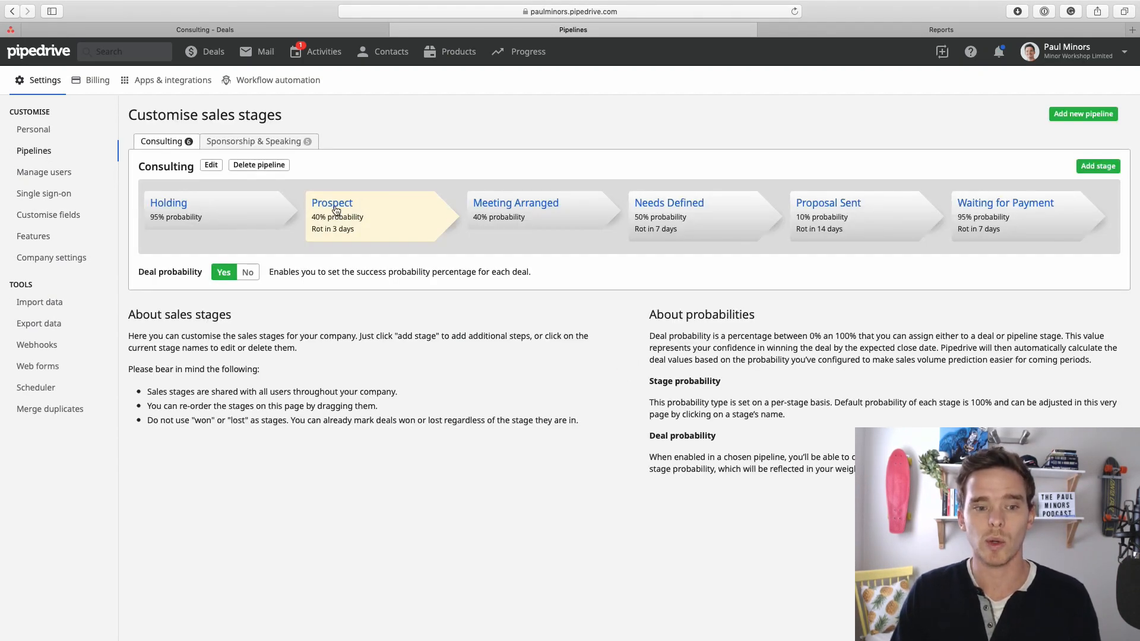
pyautogui.click(333, 203)
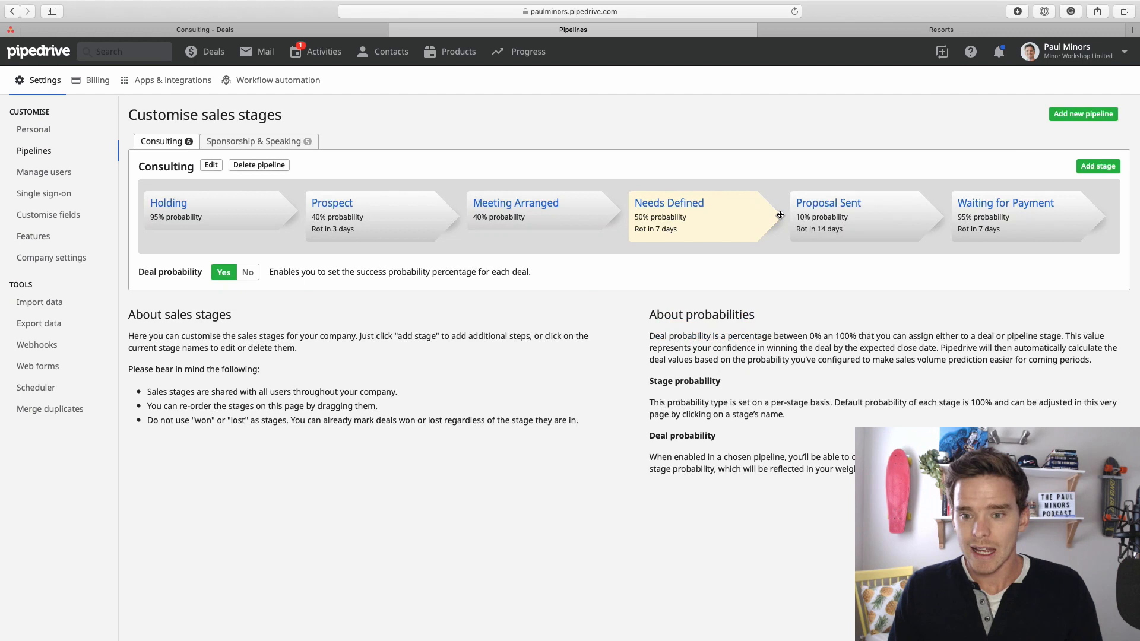
pyautogui.click(827, 202)
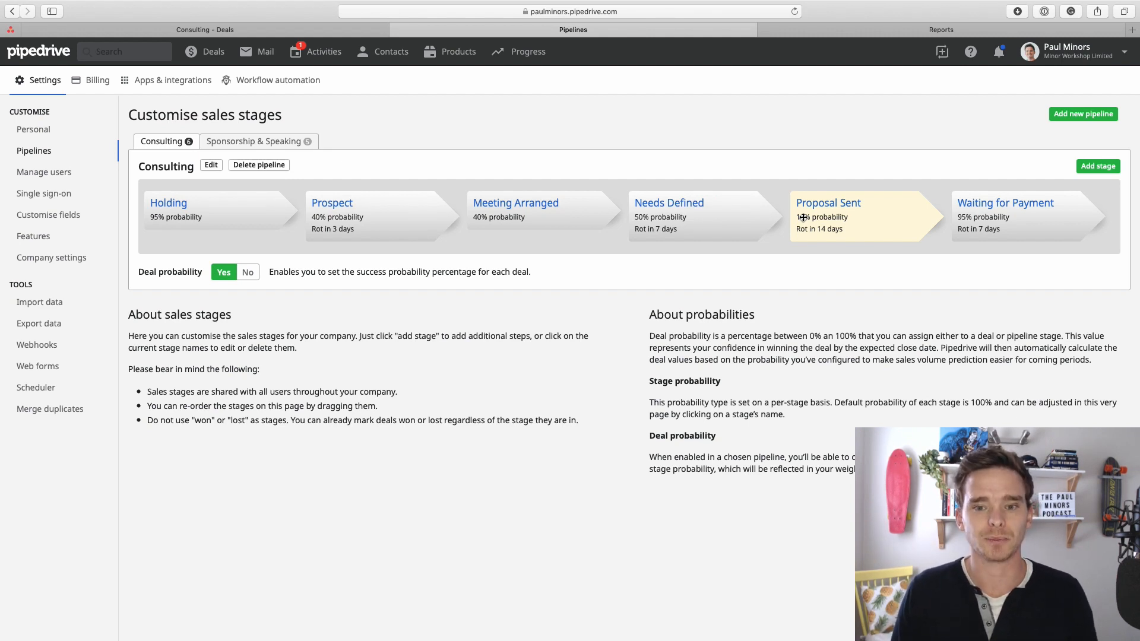
# Show the Progress > Deal velocity report for the Consulting pipeline, keeping the Custom period date range.
pyautogui.click(519, 51)
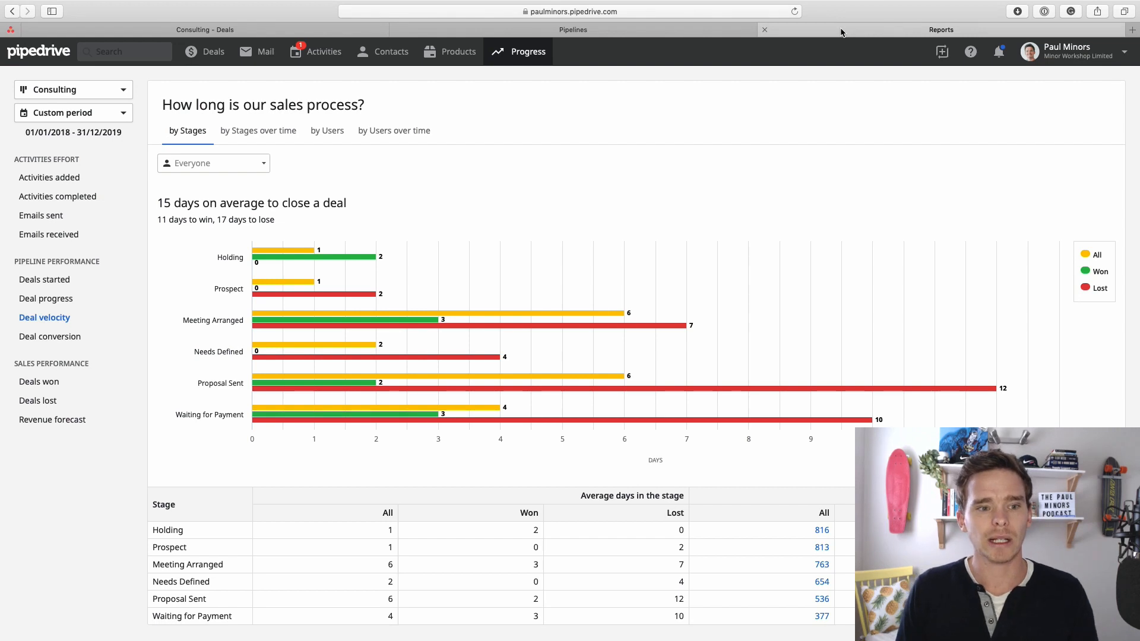
pyautogui.click(527, 51)
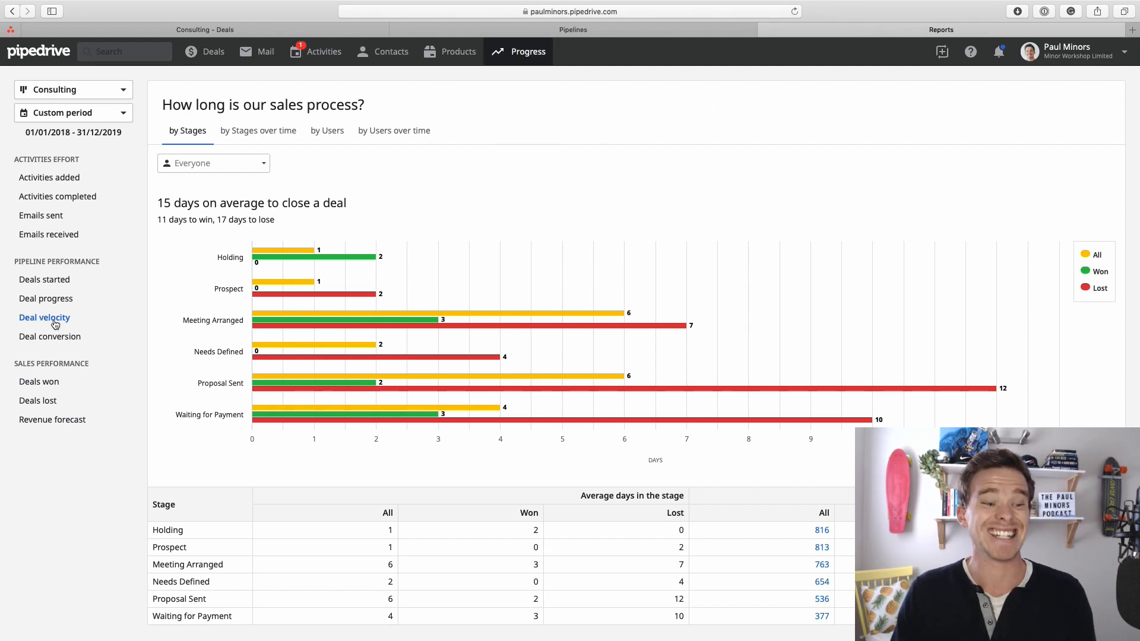
pyautogui.click(72, 89)
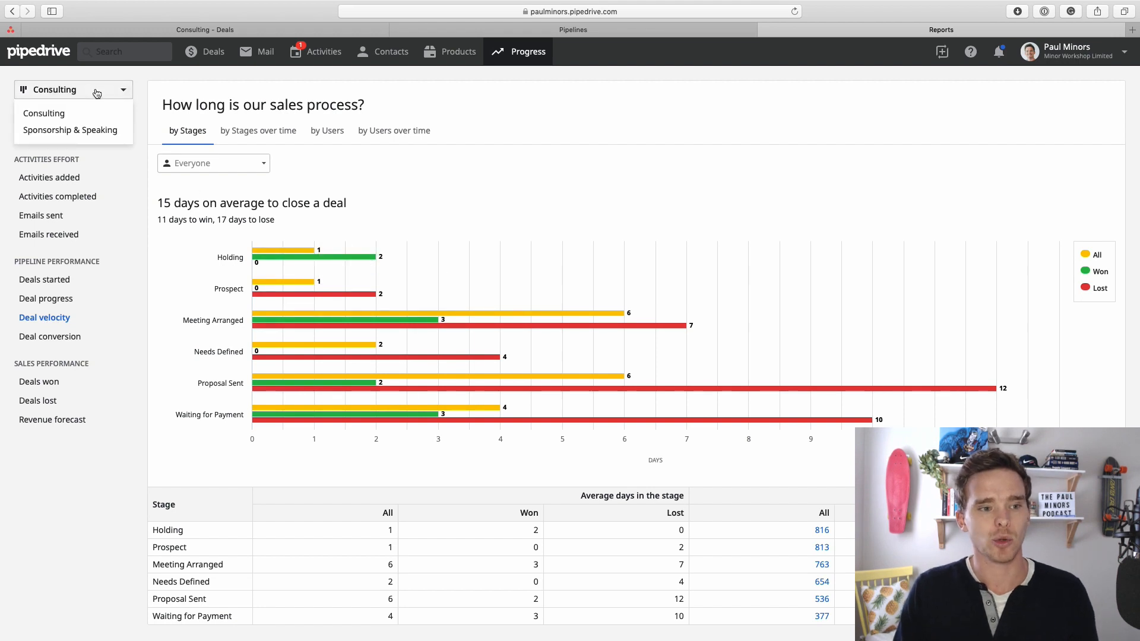
pyautogui.click(72, 111)
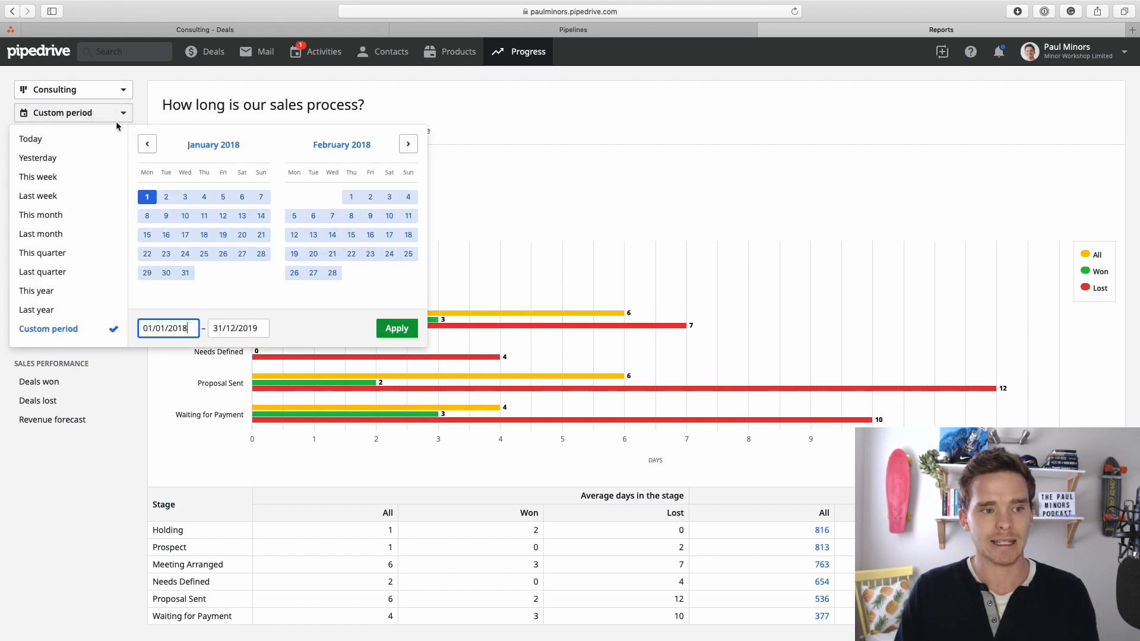
pyautogui.click(396, 328)
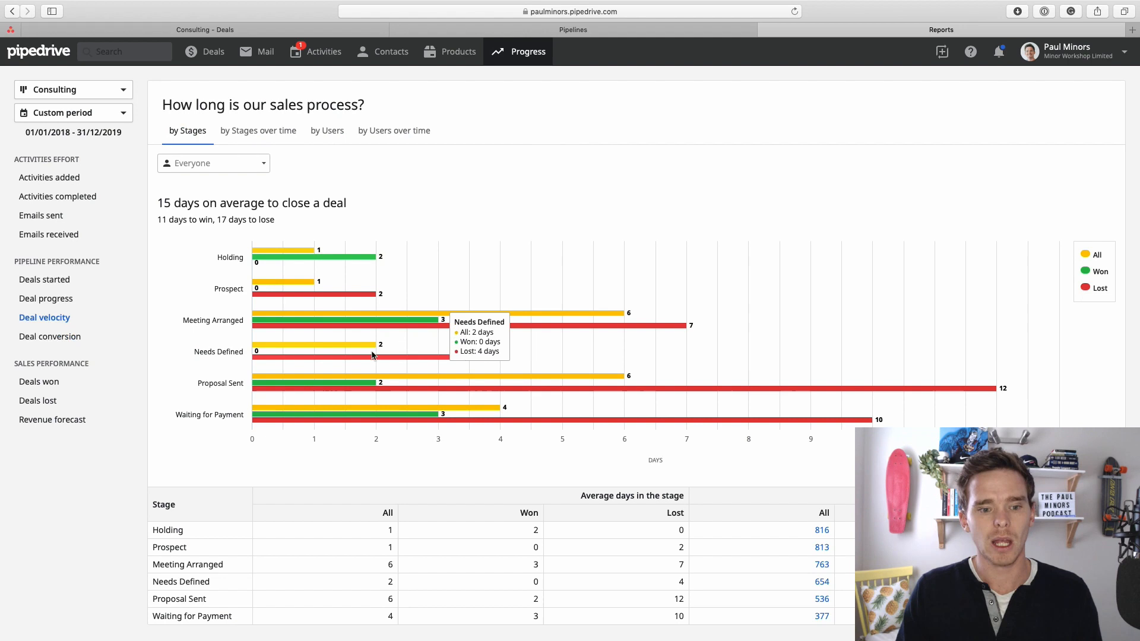
pyautogui.moveTo(596, 382)
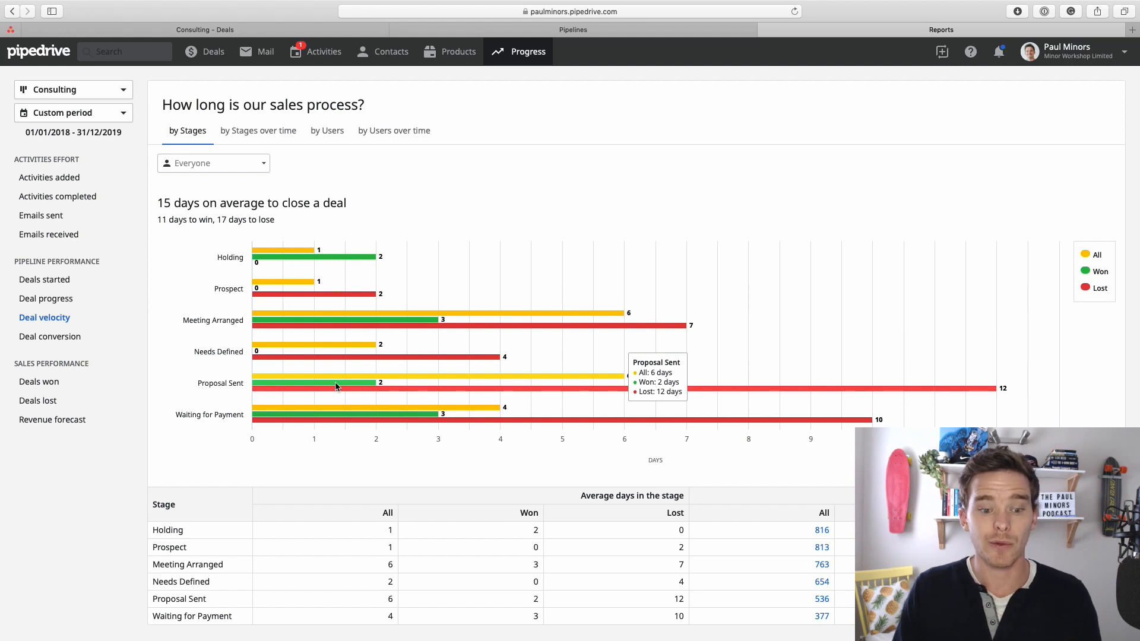
pyautogui.moveTo(448, 394)
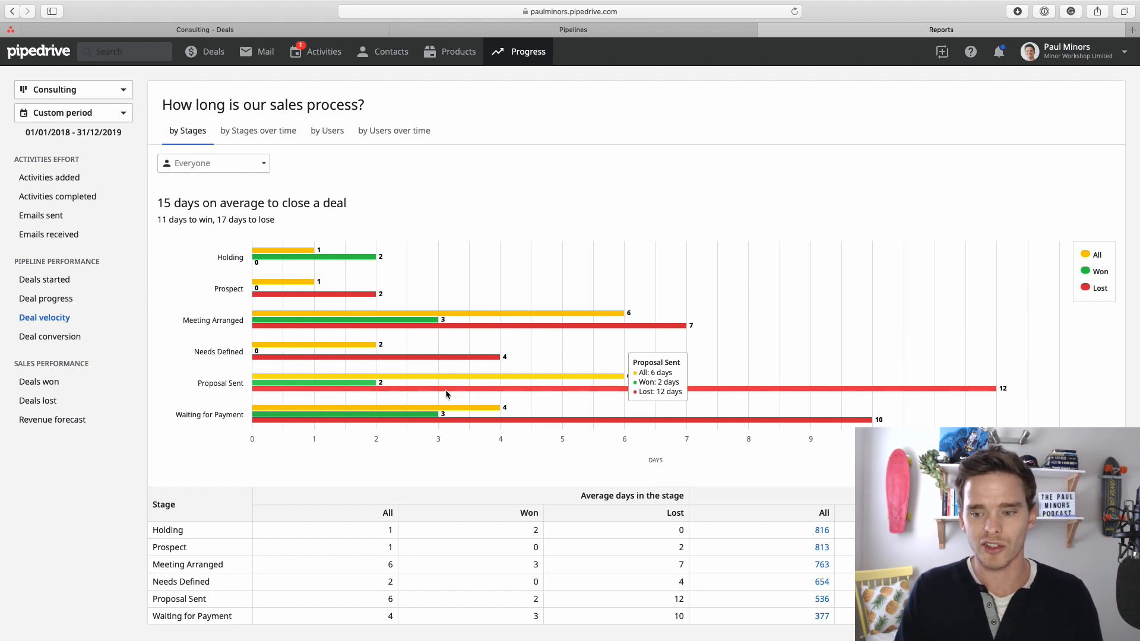
pyautogui.moveTo(432, 393)
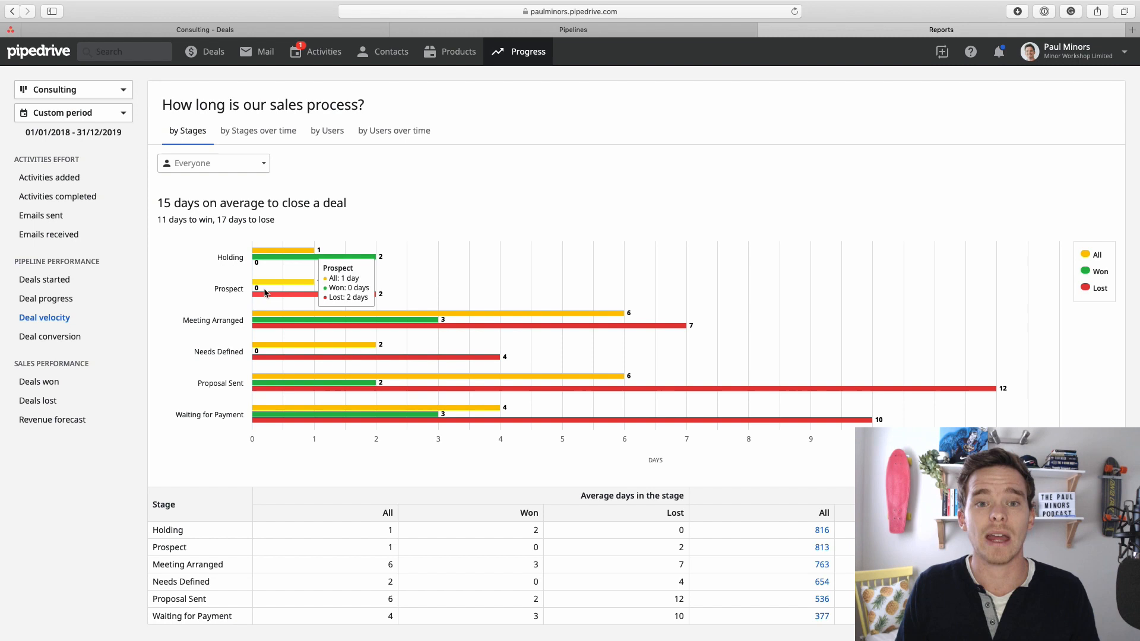
pyautogui.moveTo(335, 323)
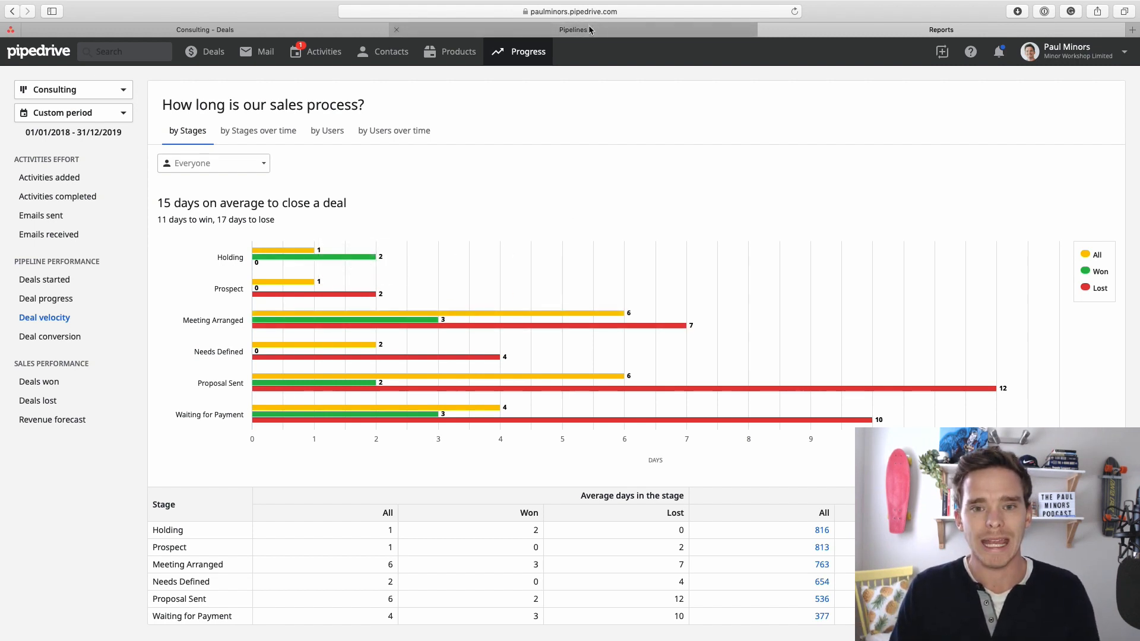
# From the Deals board, save an Email follow up activity on the rotting Needs Defined deal.
pyautogui.click(574, 28)
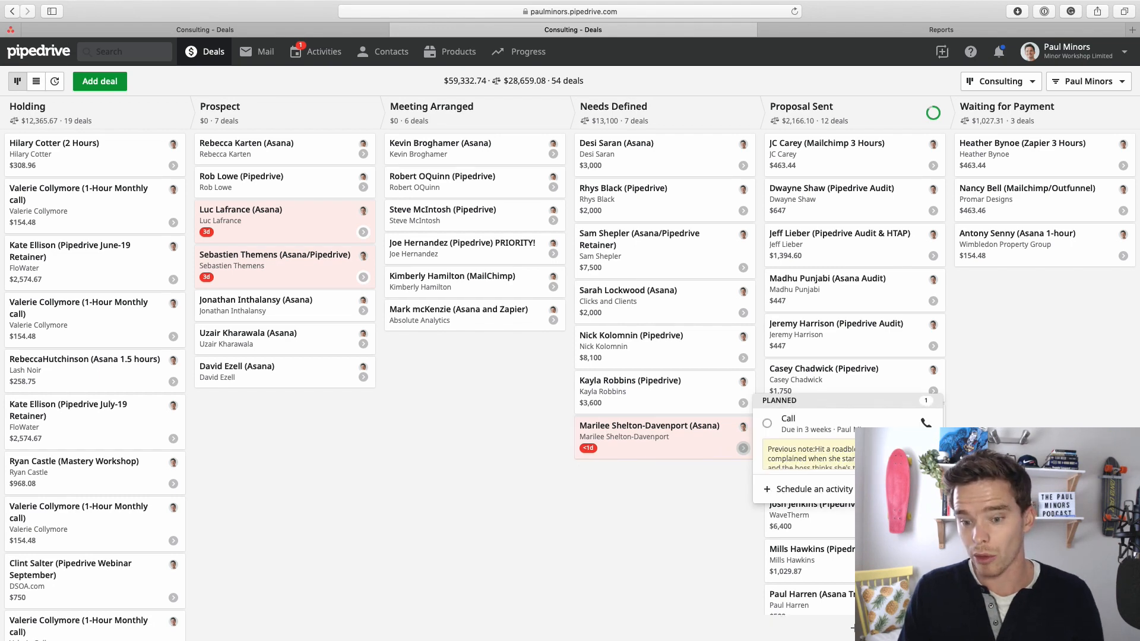
pyautogui.click(814, 488)
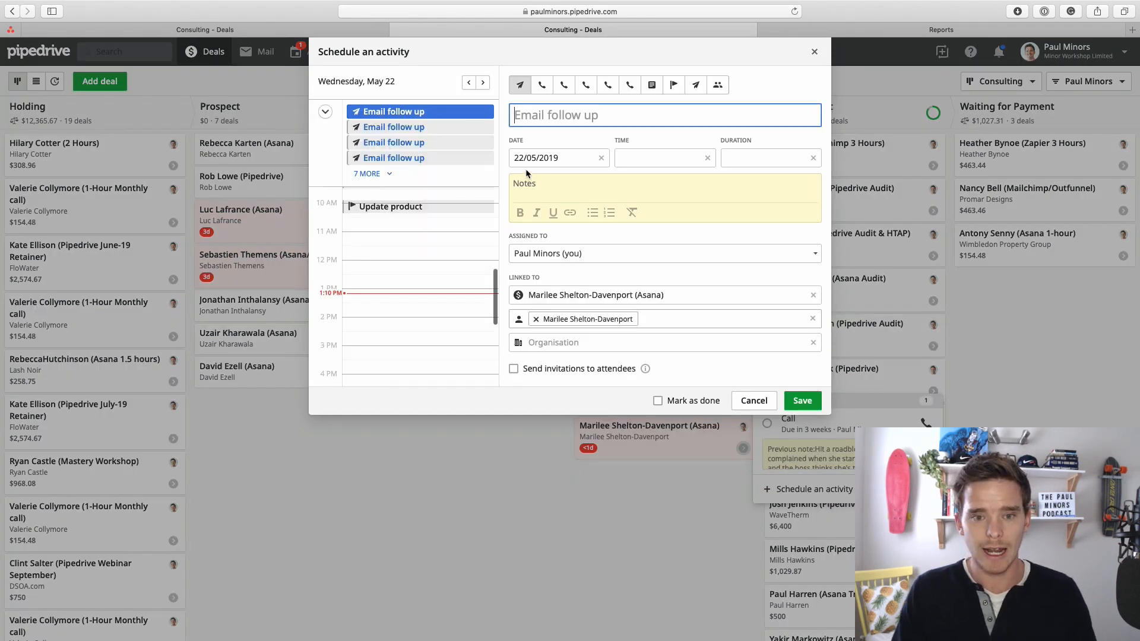
pyautogui.click(483, 82)
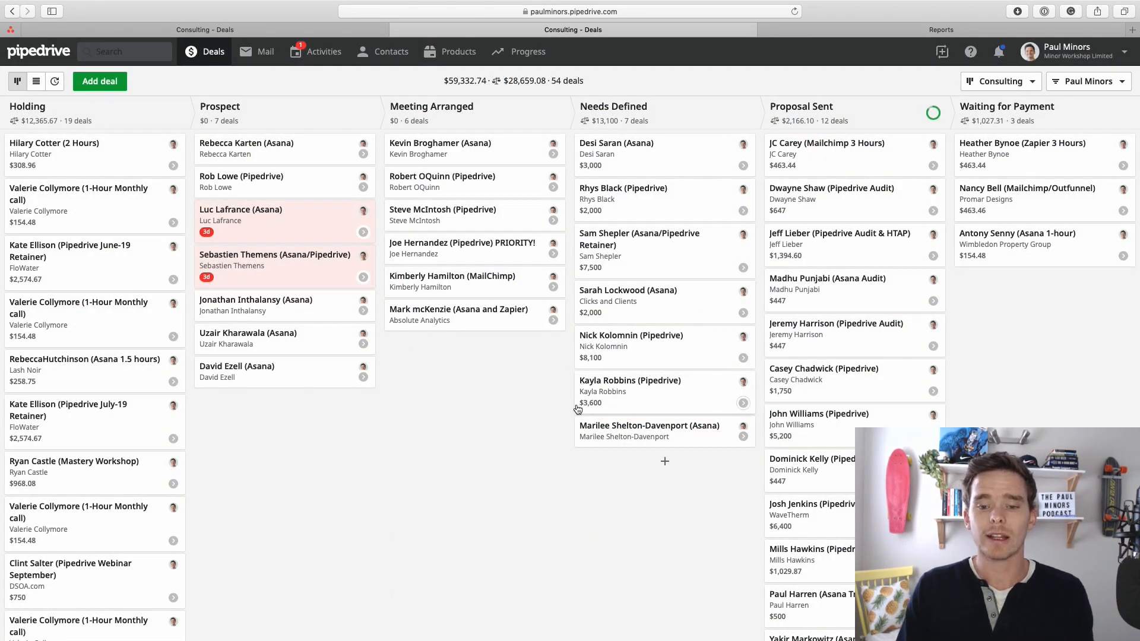
pyautogui.moveTo(582, 437)
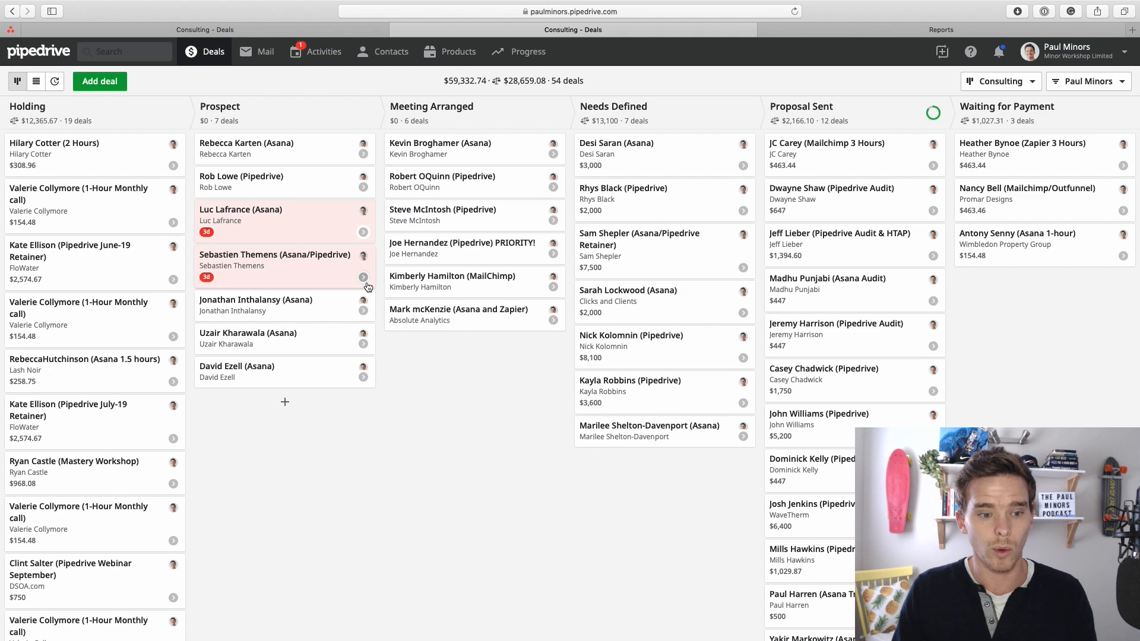
pyautogui.moveTo(274, 280)
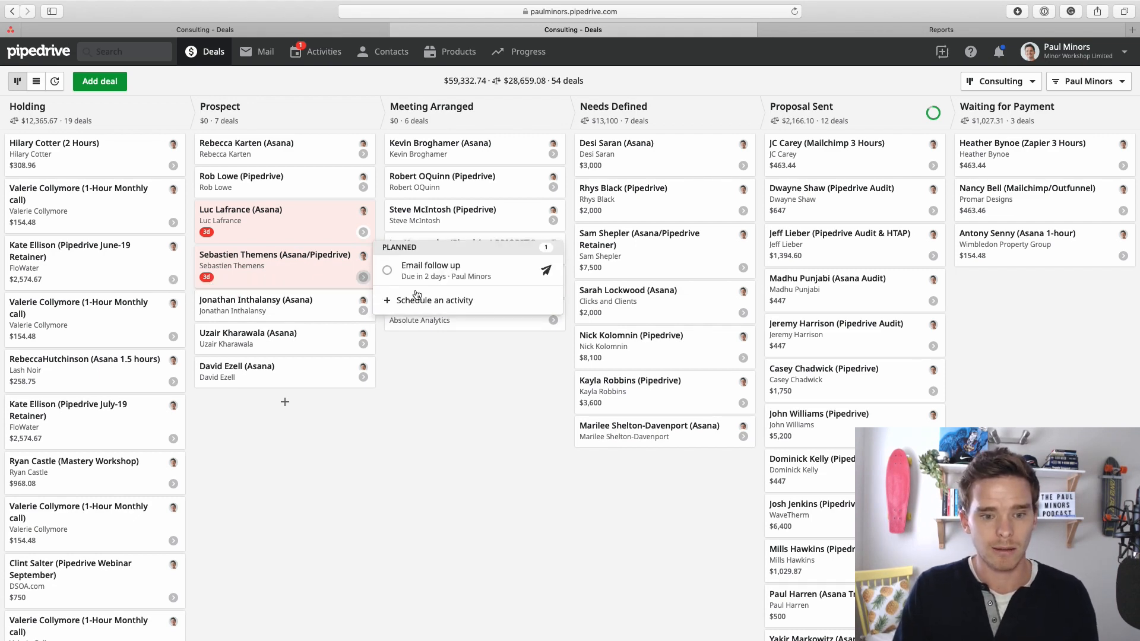
# Schedule a follow-up with a calendar due date on the second rotting Prospect deal.
pyautogui.click(434, 300)
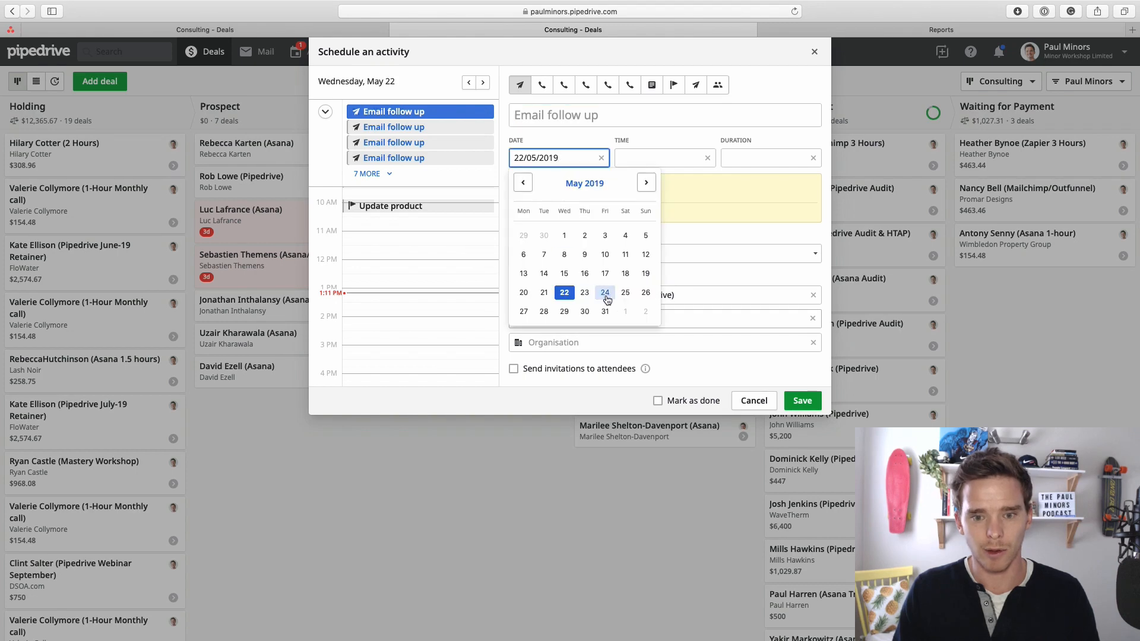
pyautogui.click(753, 400)
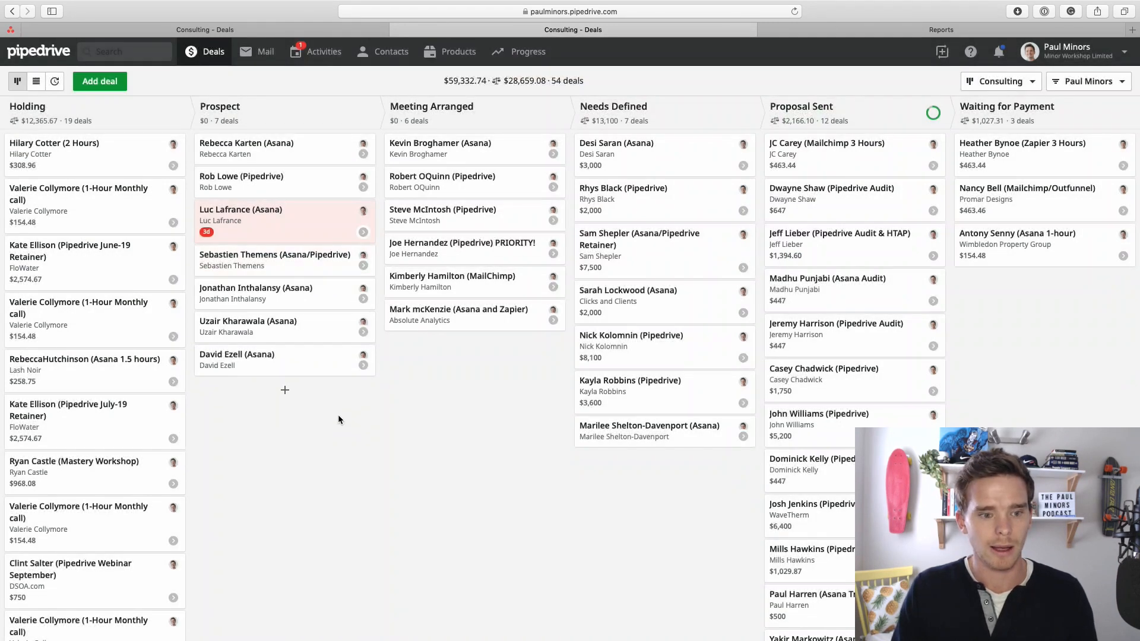